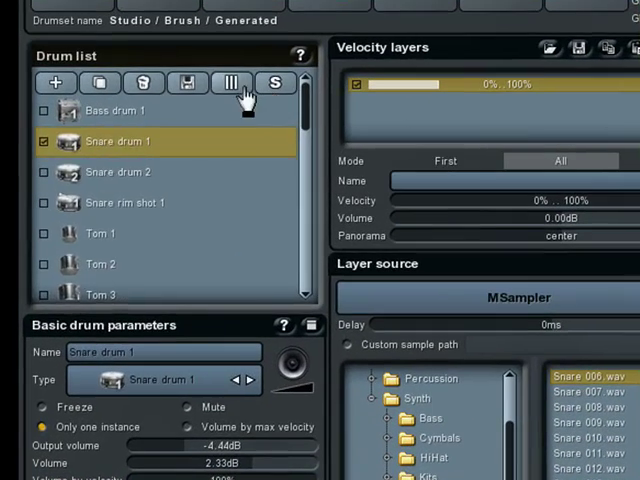
Show the drum list as an icon grid and select Tom 1 to view its parameters and MSynthesizer source
left_click(232, 84)
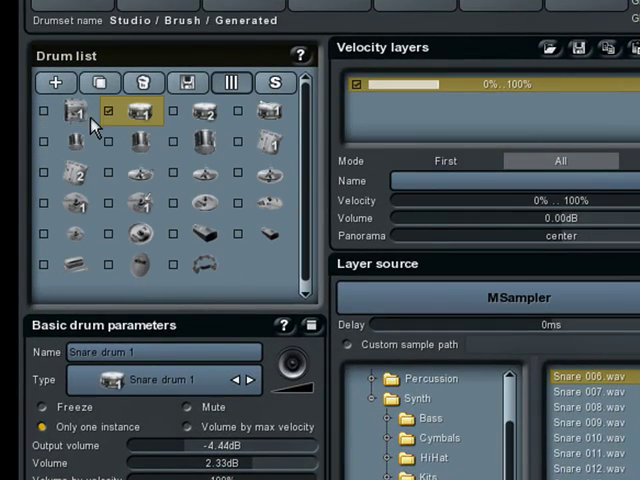
left_click(76, 142)
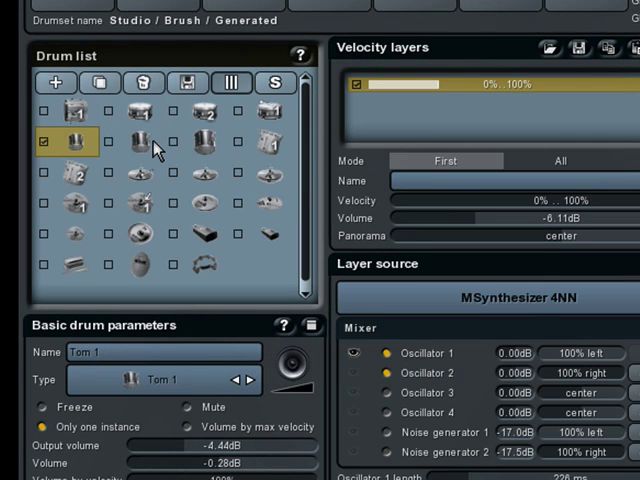
left_click(74, 204)
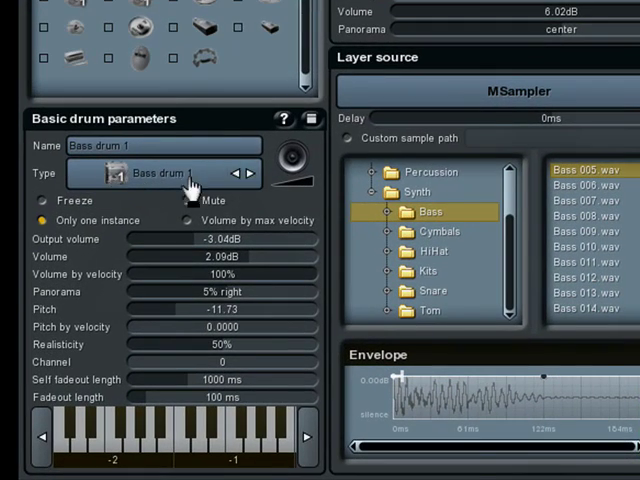
left_click(176, 172)
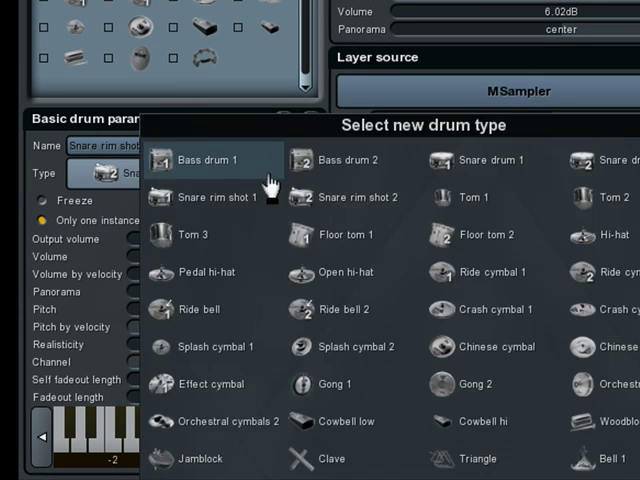
left_click(208, 160)
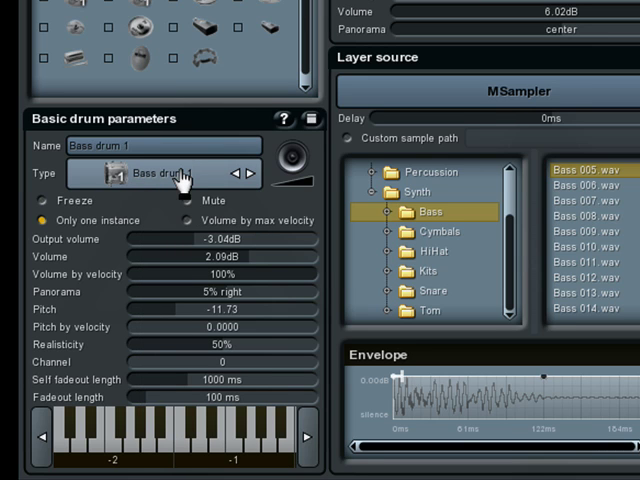
mouse_move(204, 250)
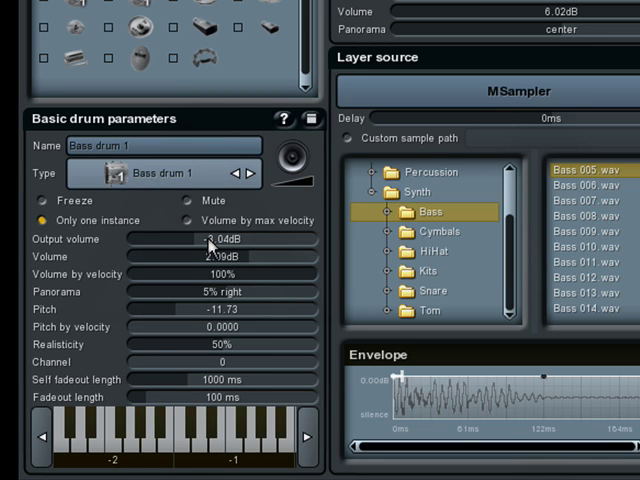
left_click(432, 292)
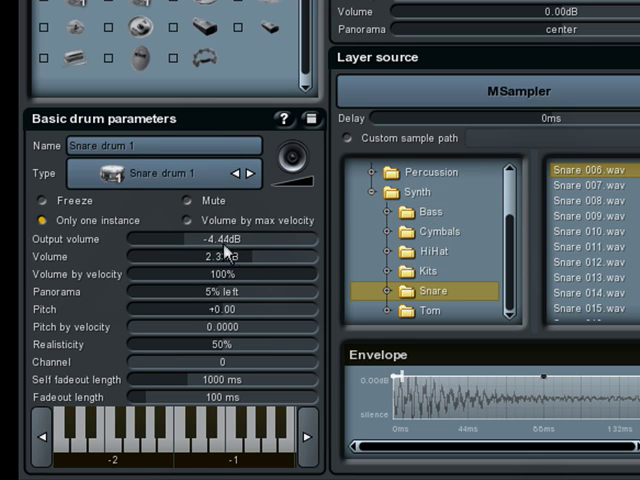
Keep Snare drum 1's output volume at -4.44 dB and set its volume to -4.44 dB
left_click_drag(224, 240, 304, 240)
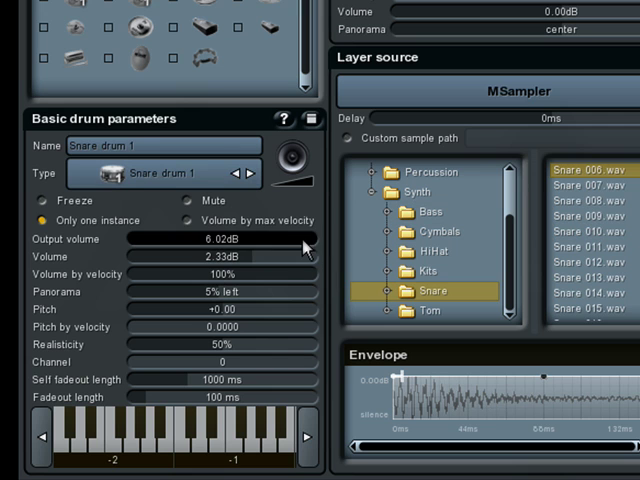
left_click_drag(304, 240, 184, 240)
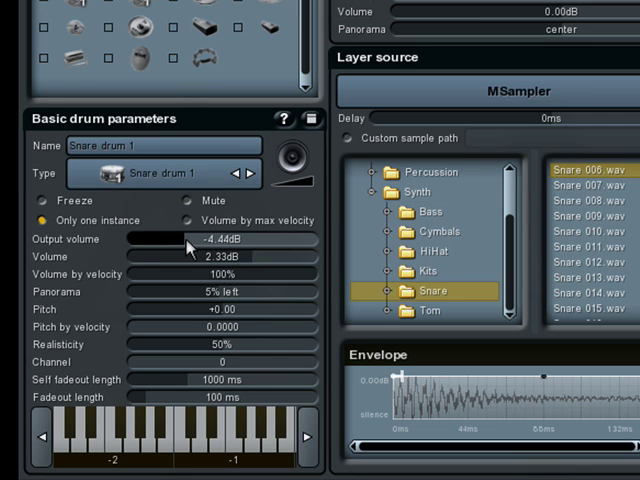
left_click_drag(184, 256, 310, 256)
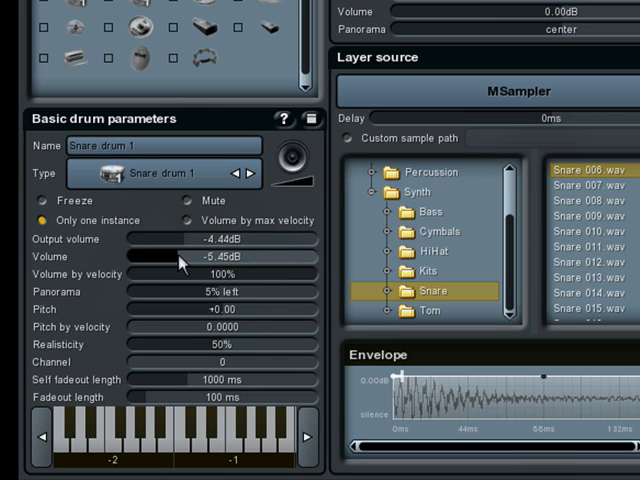
left_click_drag(180, 256, 290, 256)
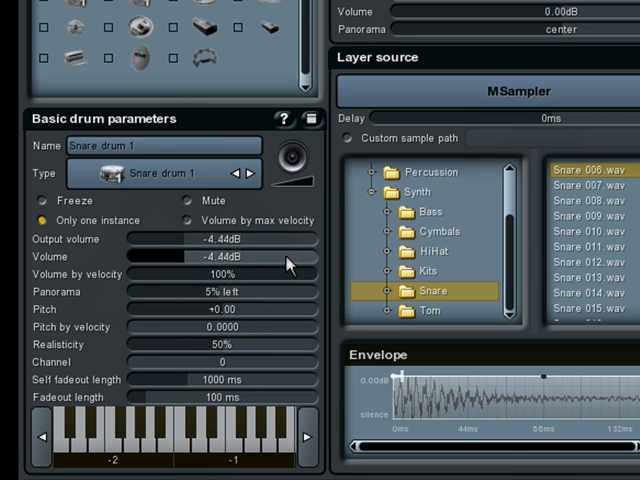
left_click_drag(180, 256, 224, 256)
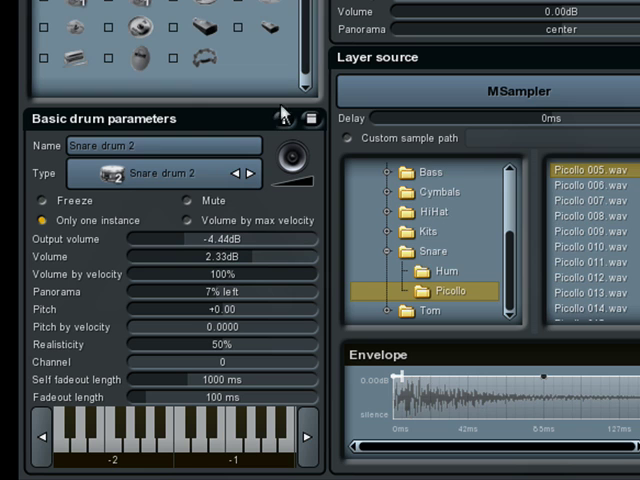
mouse_move(200, 244)
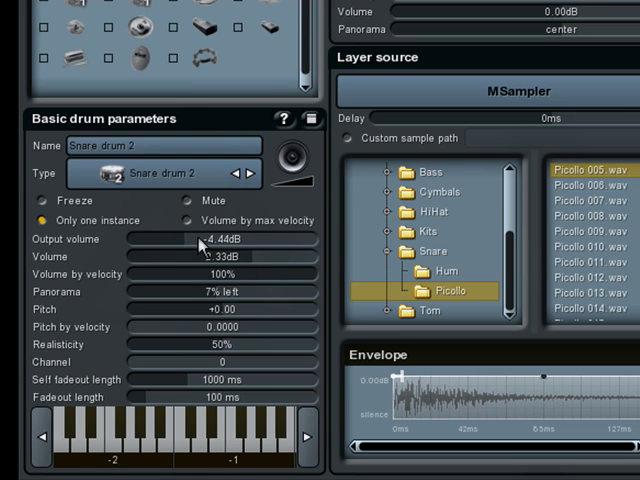
Keep Snare drum 2's output volume at -4.44 dB and raise its volume to 6.02 dB
left_click_drag(200, 240, 196, 240)
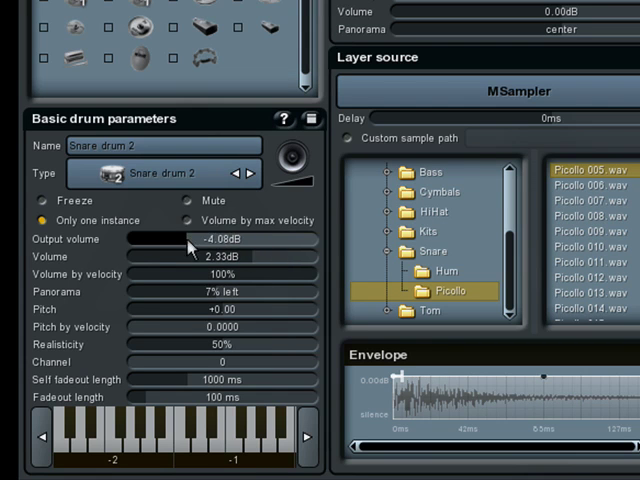
left_click_drag(200, 238, 210, 238)
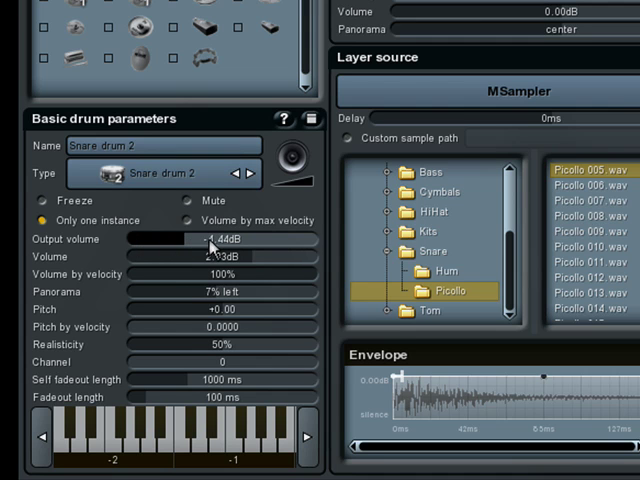
left_click_drag(216, 256, 300, 256)
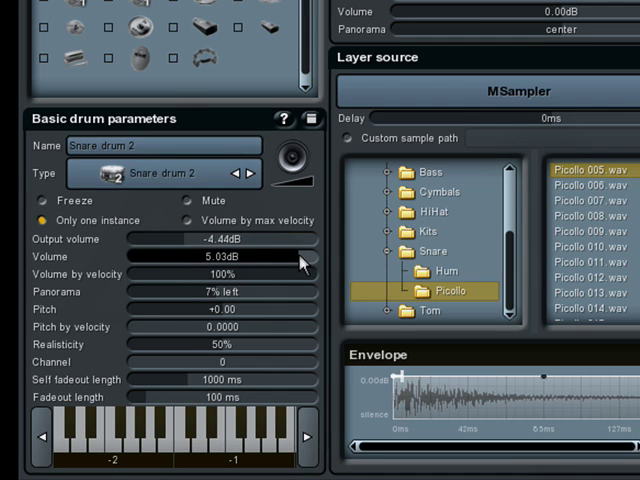
left_click_drag(300, 256, 136, 256)
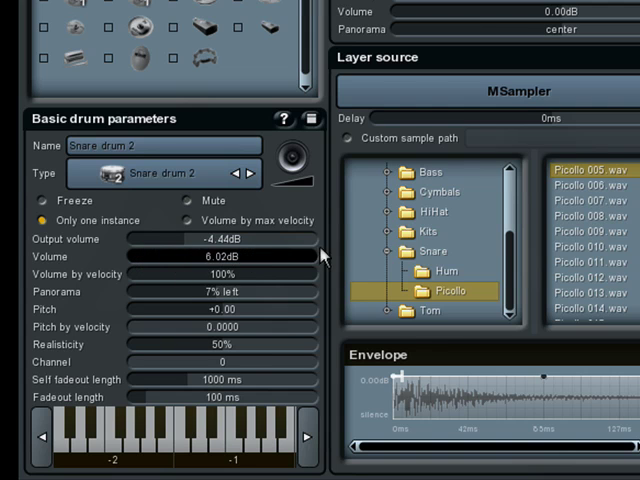
left_click_drag(310, 256, 224, 256)
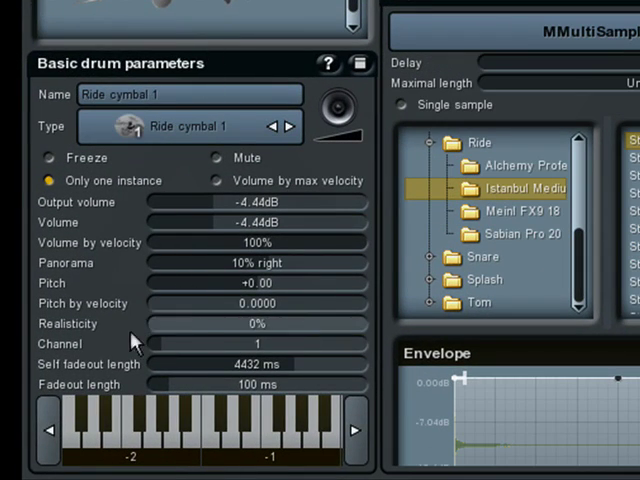
Bring Ride cymbal 1's Realisticity down to 0% and then up to 100%
left_click_drag(136, 336, 256, 336)
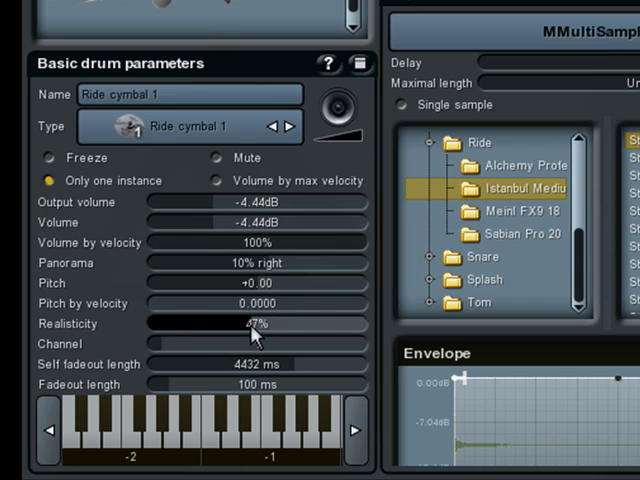
left_click_drag(250, 332, 160, 332)
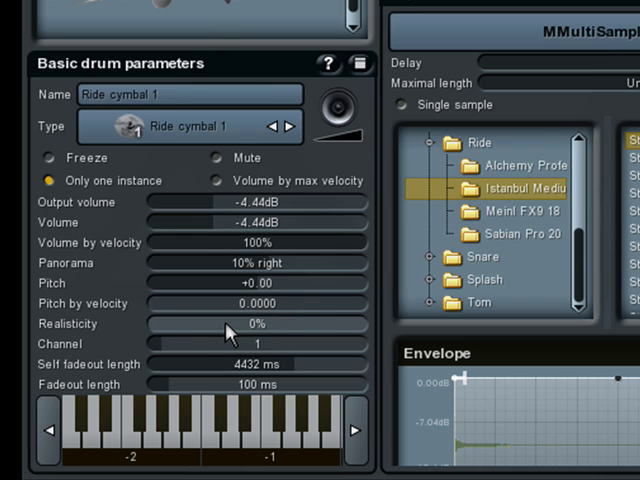
left_click_drag(150, 324, 270, 324)
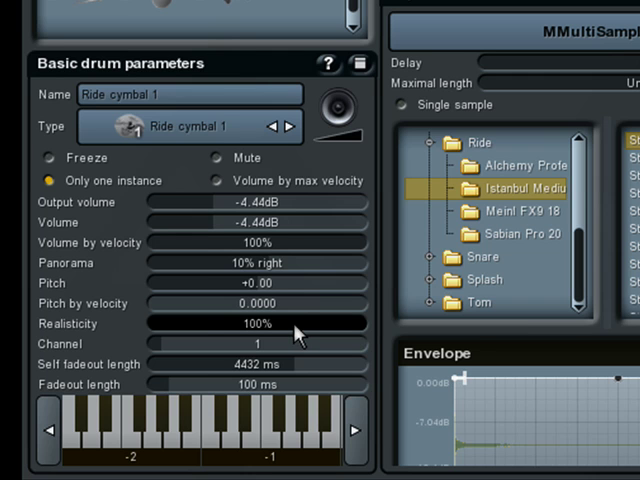
mouse_move(288, 156)
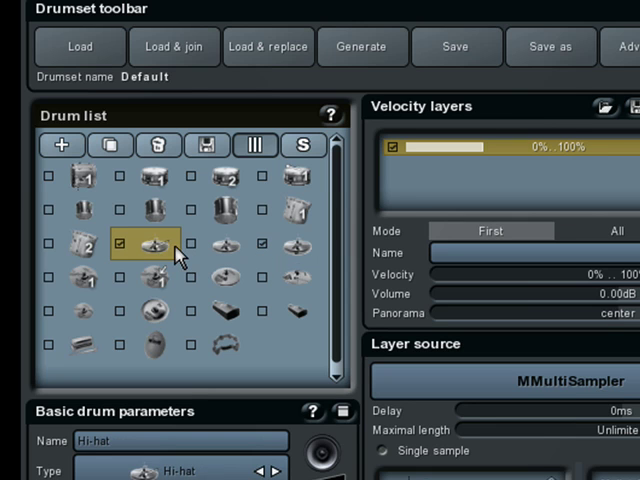
left_click(292, 244)
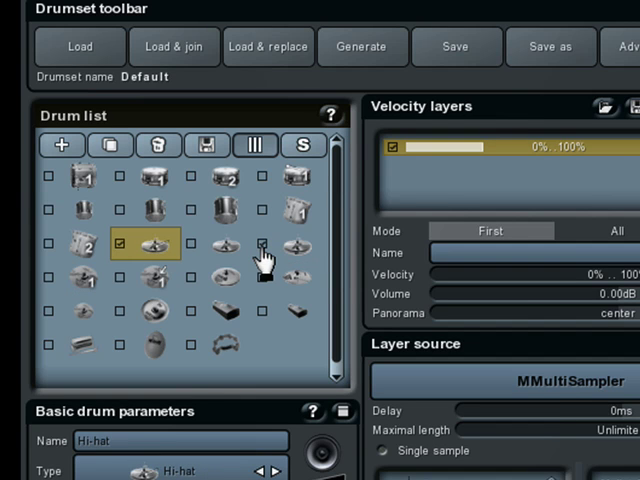
left_click(218, 244)
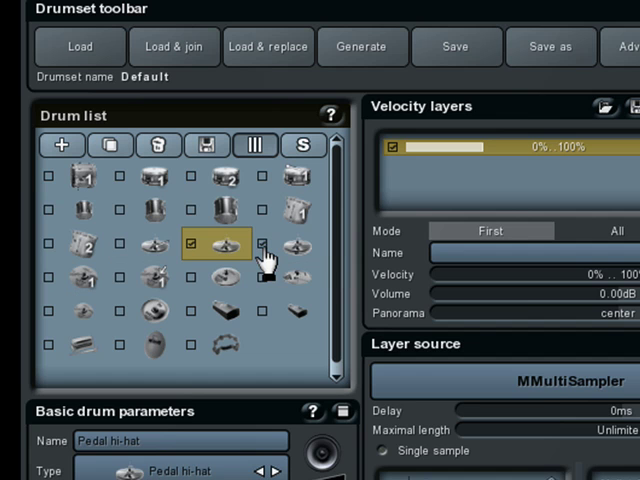
left_click(144, 244)
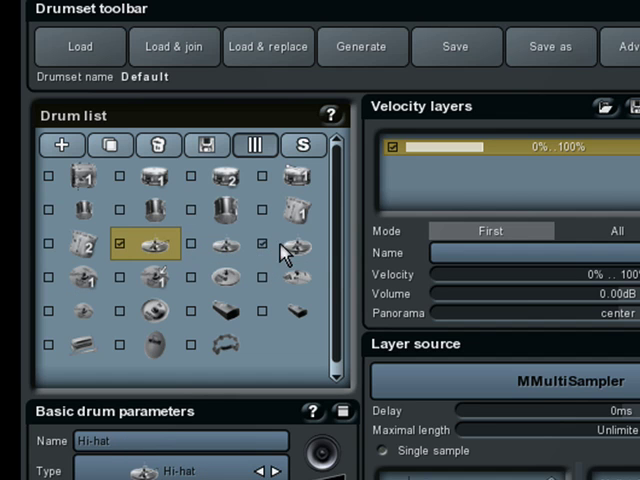
left_click(216, 244)
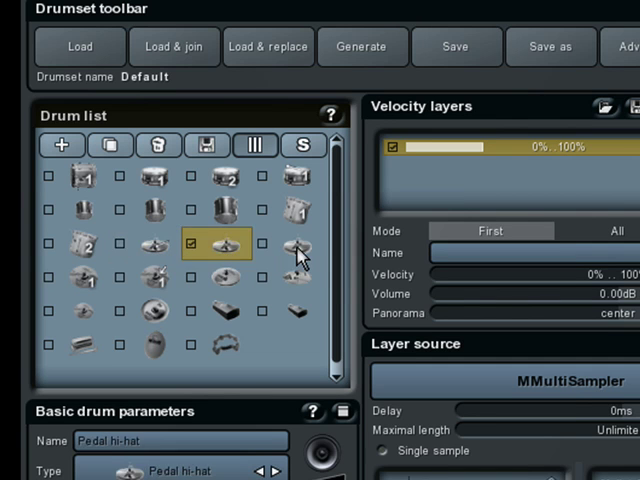
left_click(144, 244)
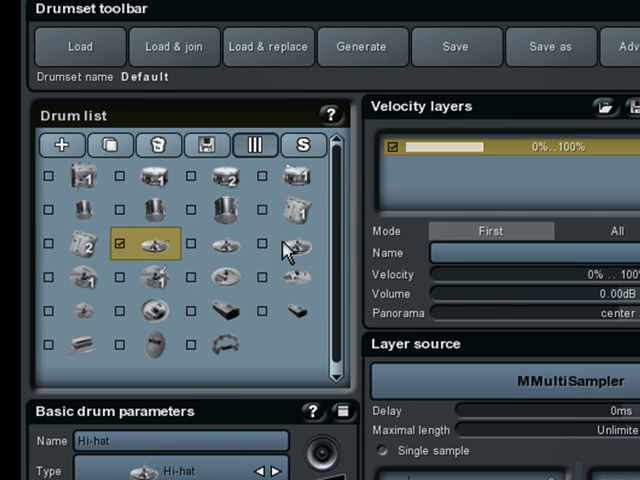
left_click(224, 244)
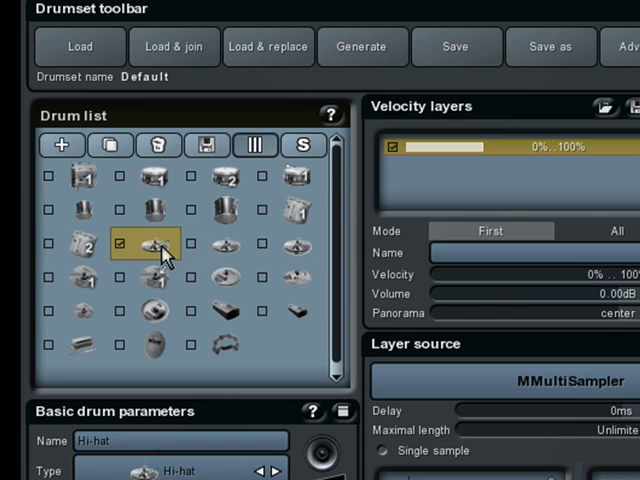
mouse_move(264, 260)
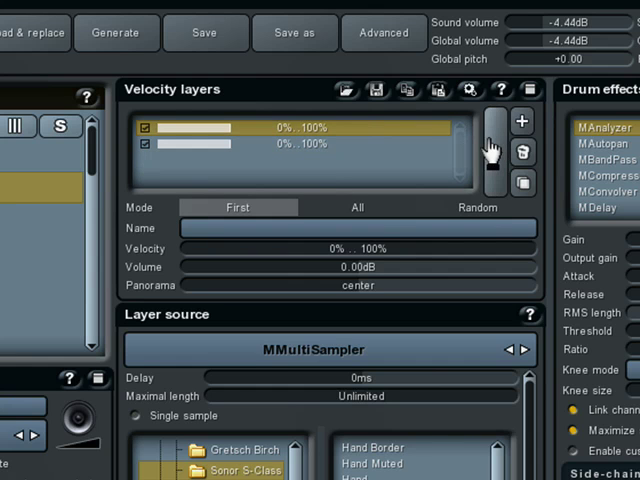
Limit the first velocity layer to 0–50%, then set the layer mode to All and finally Random
left_click_drag(360, 268, 324, 268)
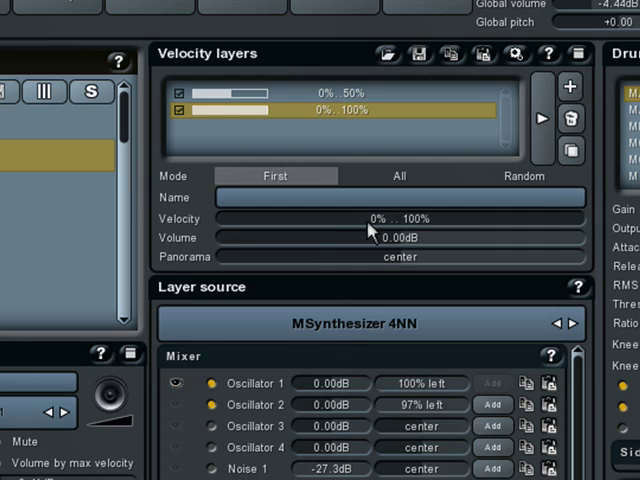
left_click(398, 176)
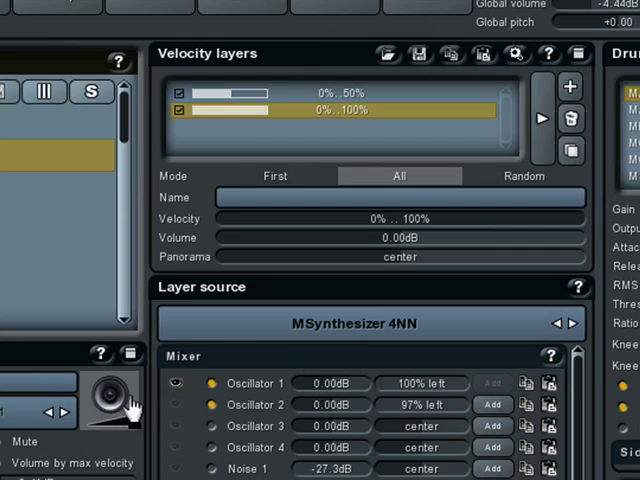
mouse_move(130, 412)
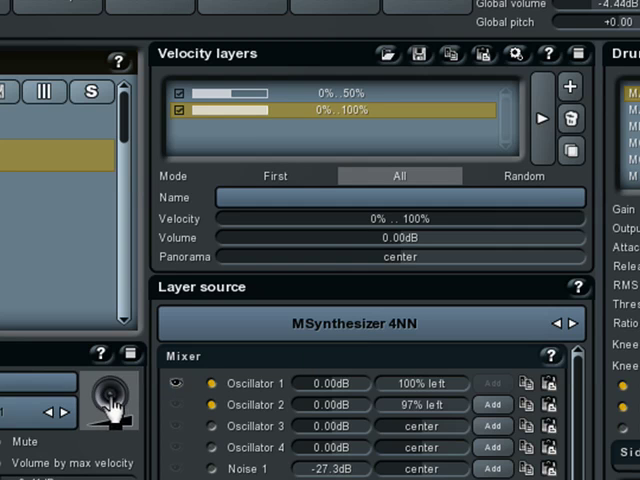
left_click(524, 176)
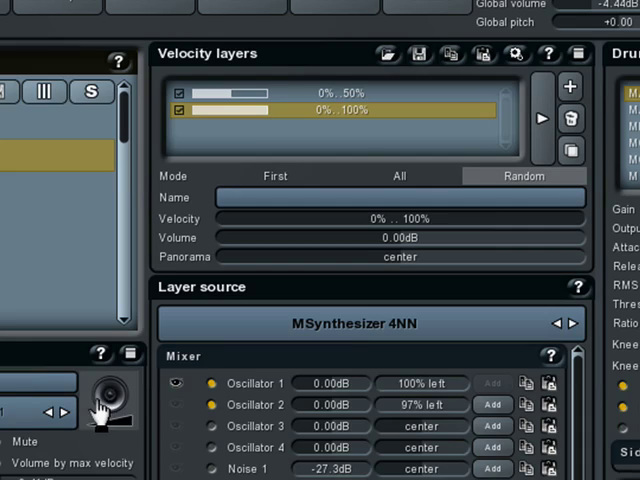
mouse_move(148, 418)
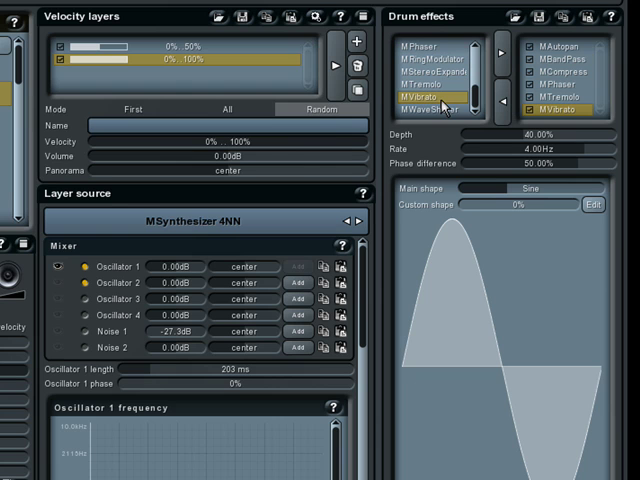
Add MWaveShaper after MVibrato in the effect chain and bend its transfer curve
left_click(560, 44)
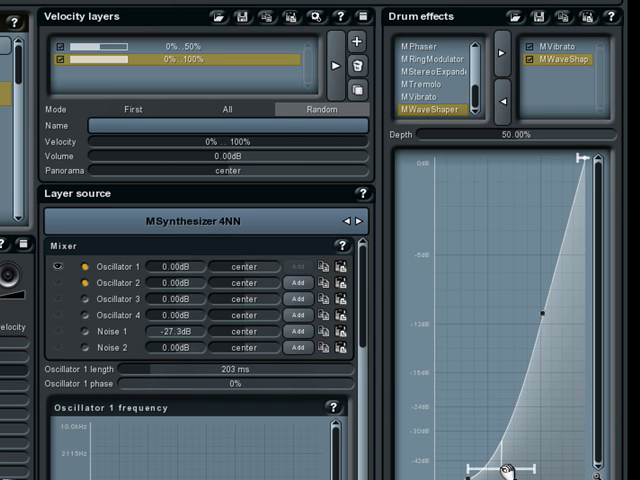
left_click_drag(506, 470, 452, 318)
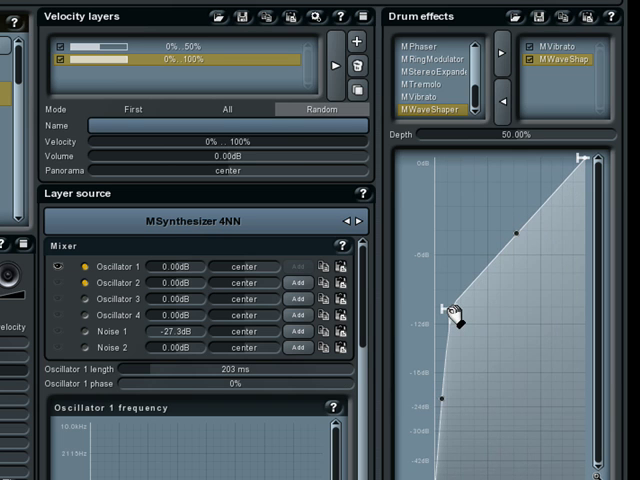